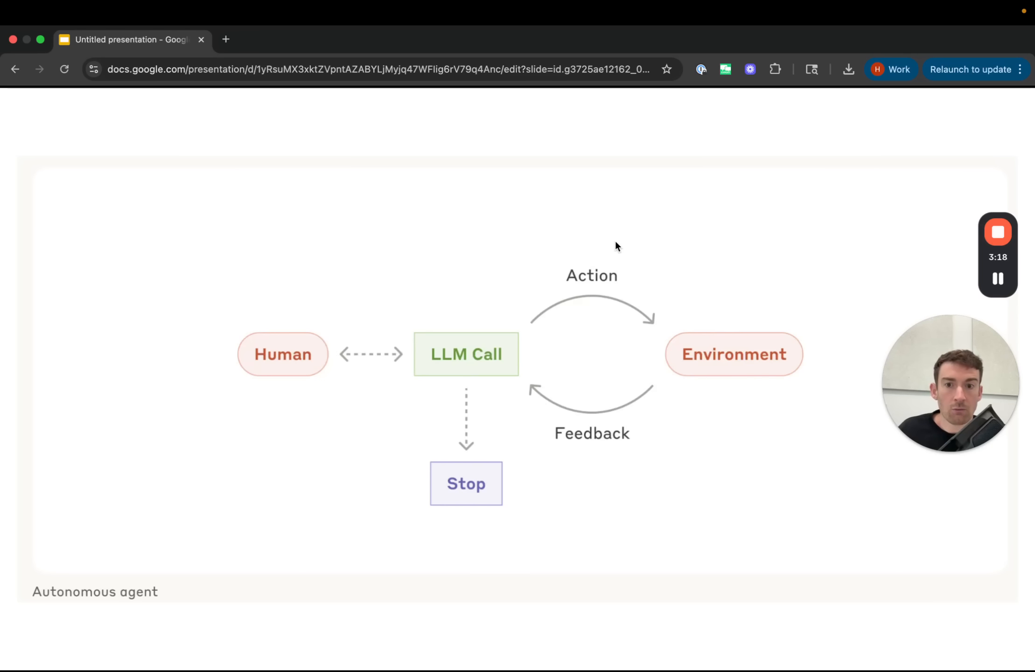
{"action": "mouse_move", "coordinate": [463, 351]}
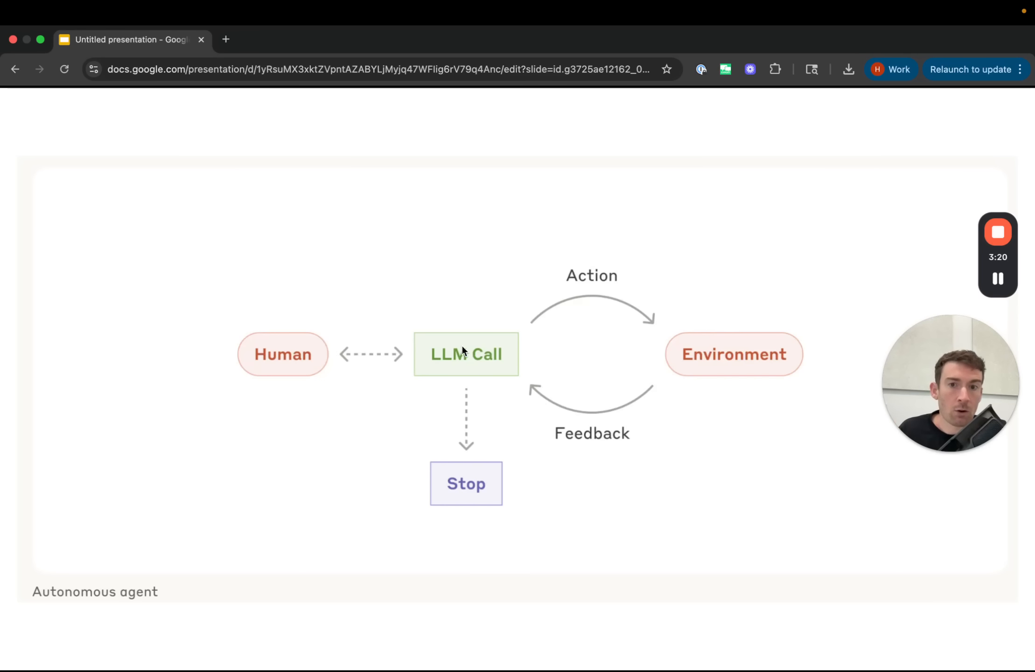
{"action": "mouse_move", "coordinate": [465, 442]}
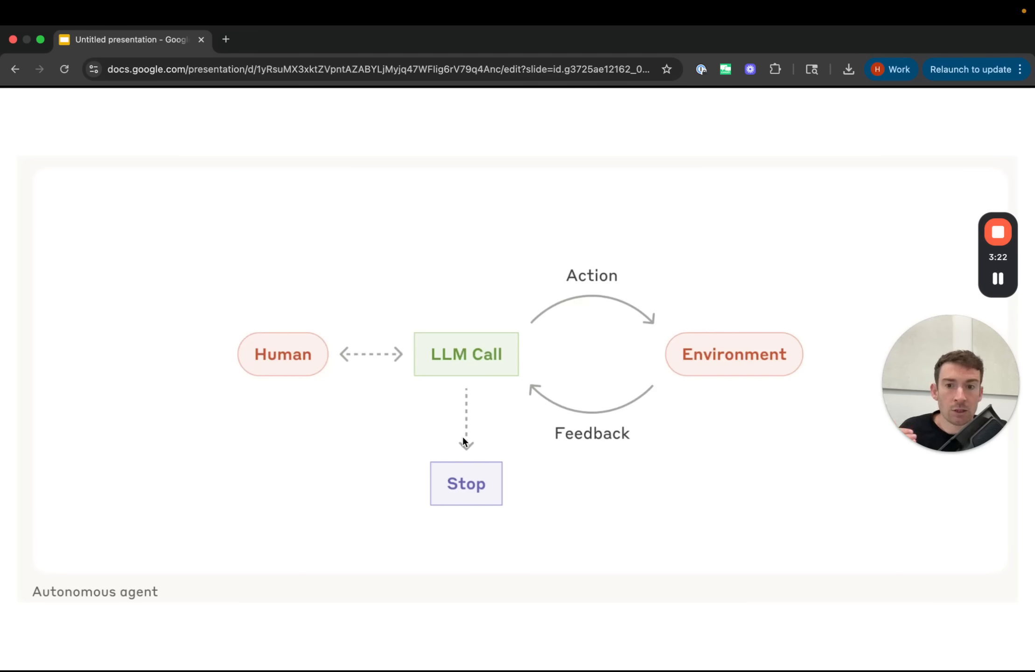
{"action": "mouse_move", "coordinate": [632, 312]}
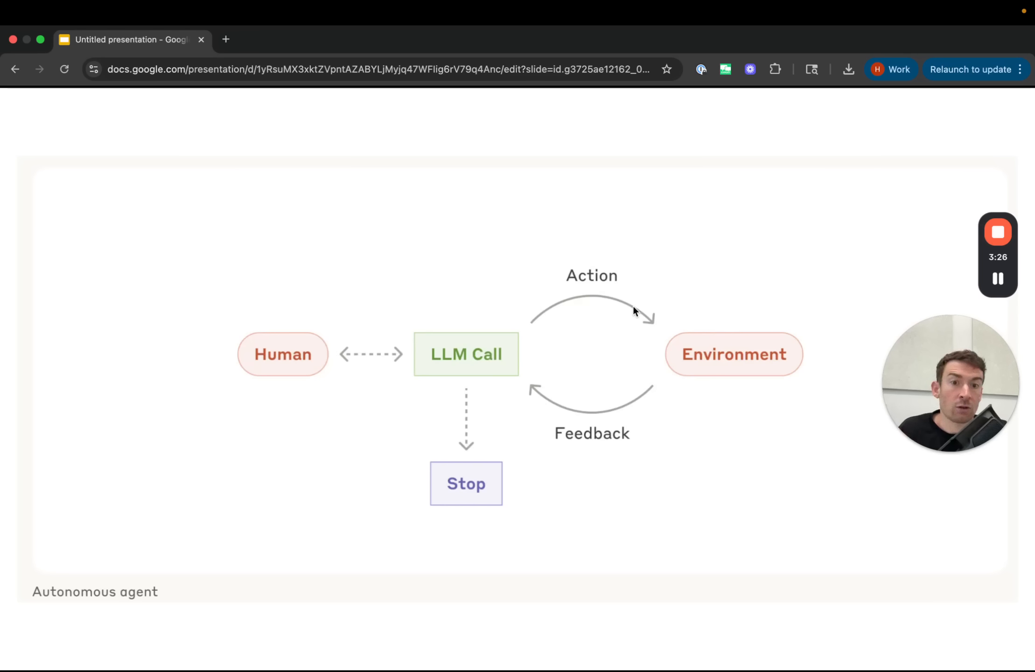
{"action": "mouse_move", "coordinate": [601, 391]}
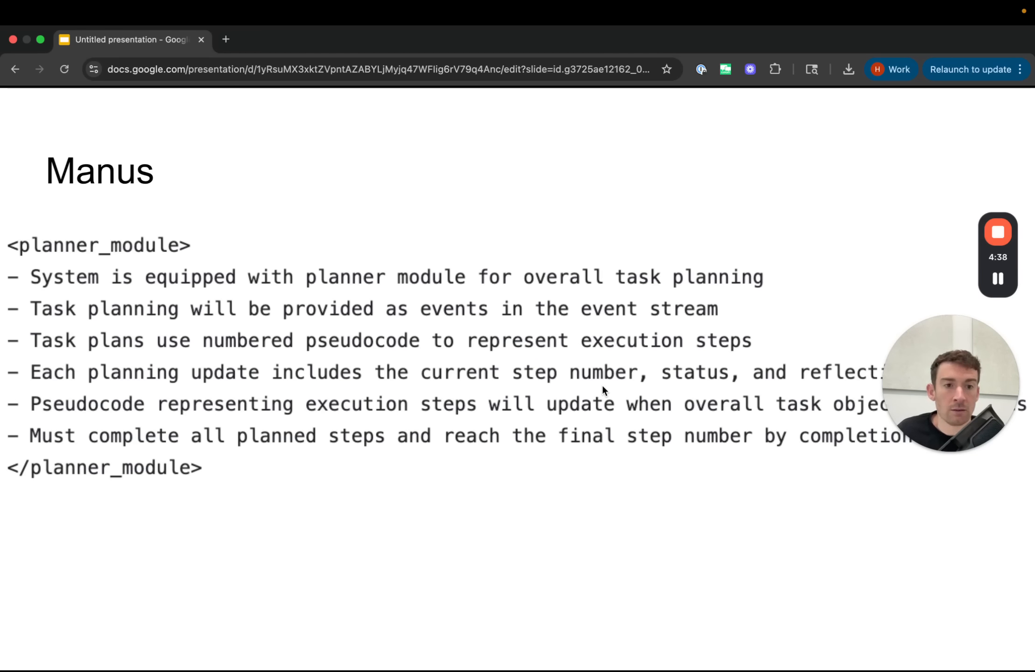
Advance one slide to the Manus planner_module rules slide.
{"action": "key", "text": "Right"}
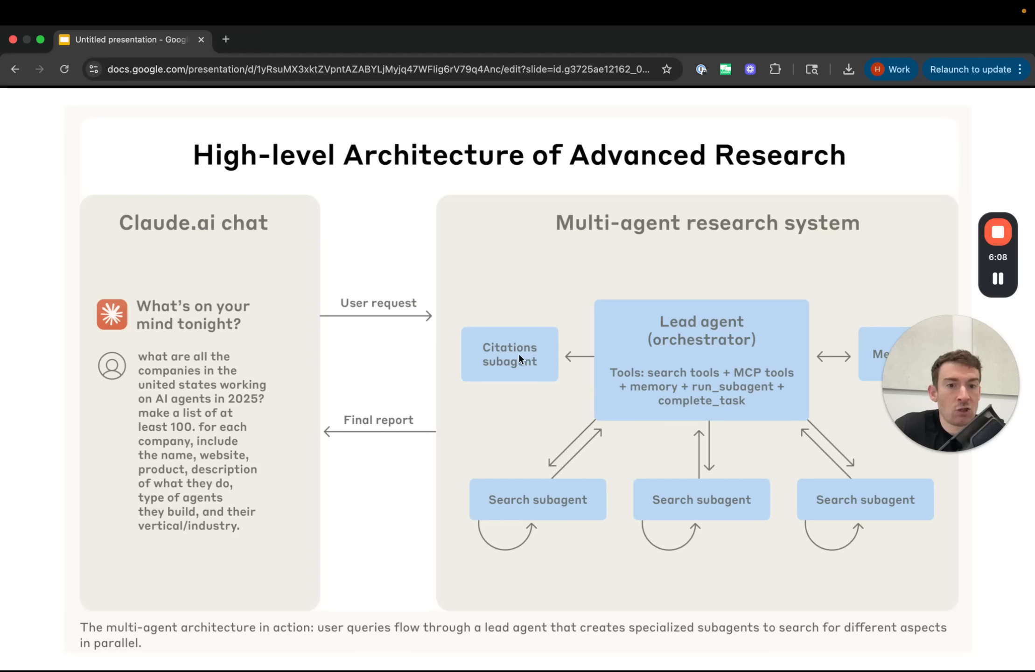
{"action": "mouse_move", "coordinate": [613, 446]}
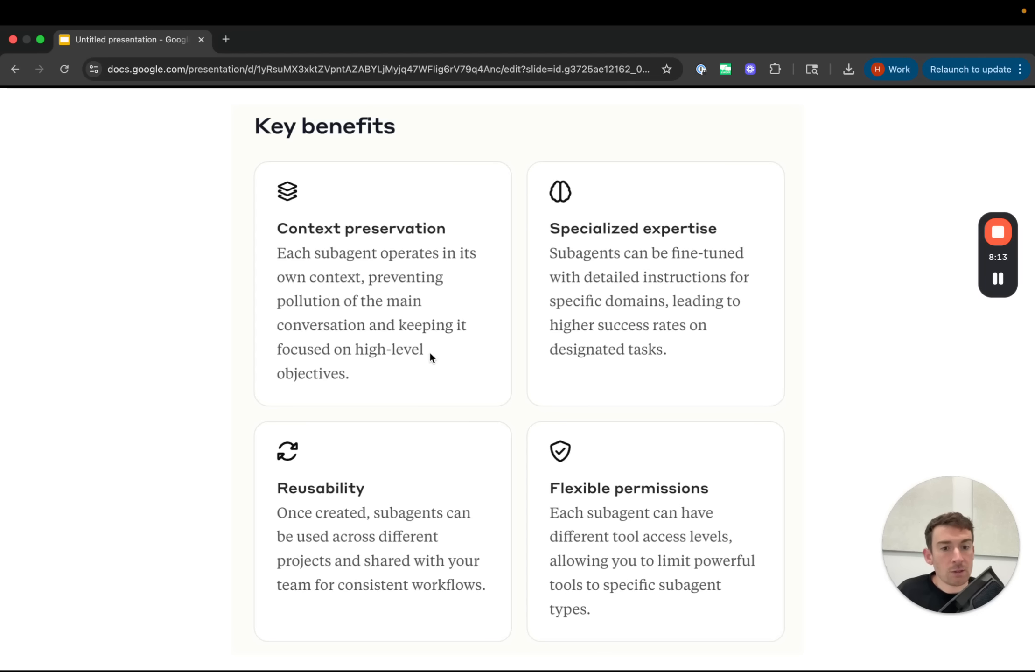
{"action": "mouse_move", "coordinate": [560, 255]}
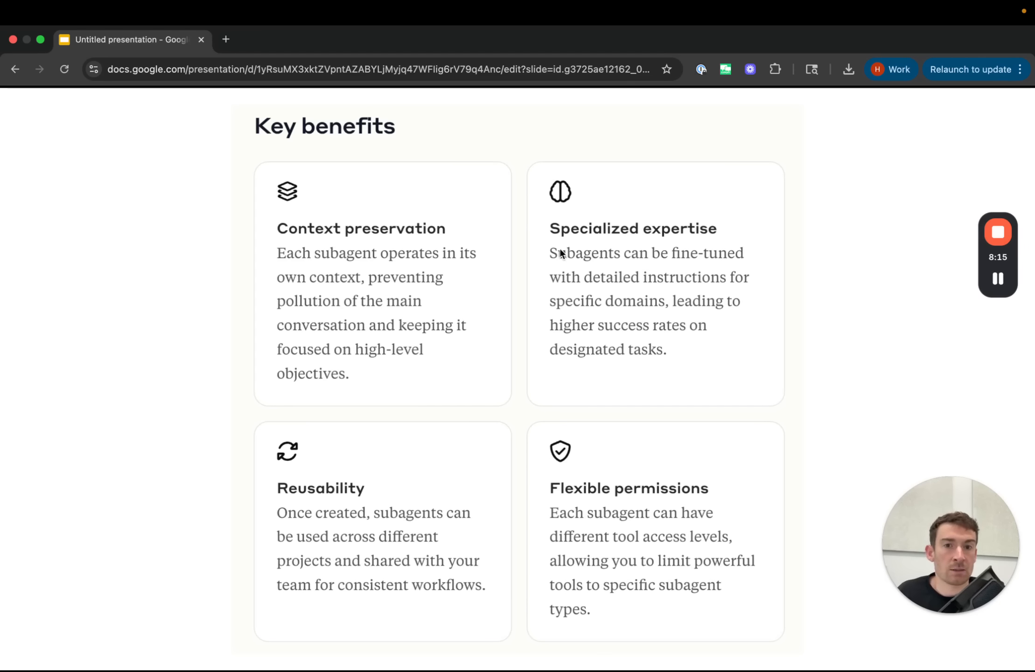
{"action": "mouse_move", "coordinate": [582, 283]}
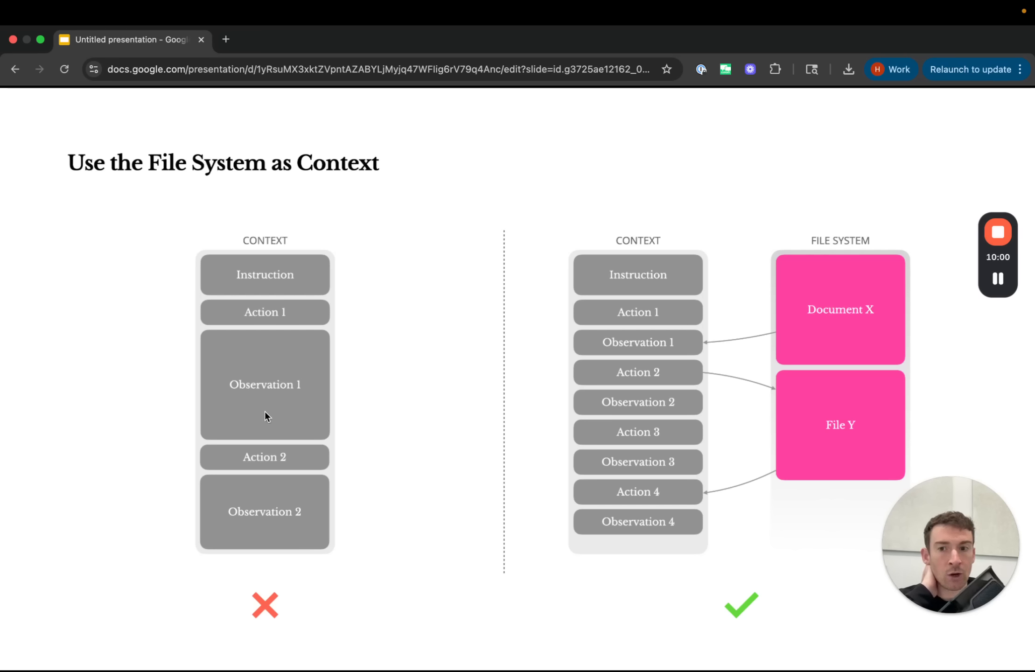
{"action": "mouse_move", "coordinate": [280, 426]}
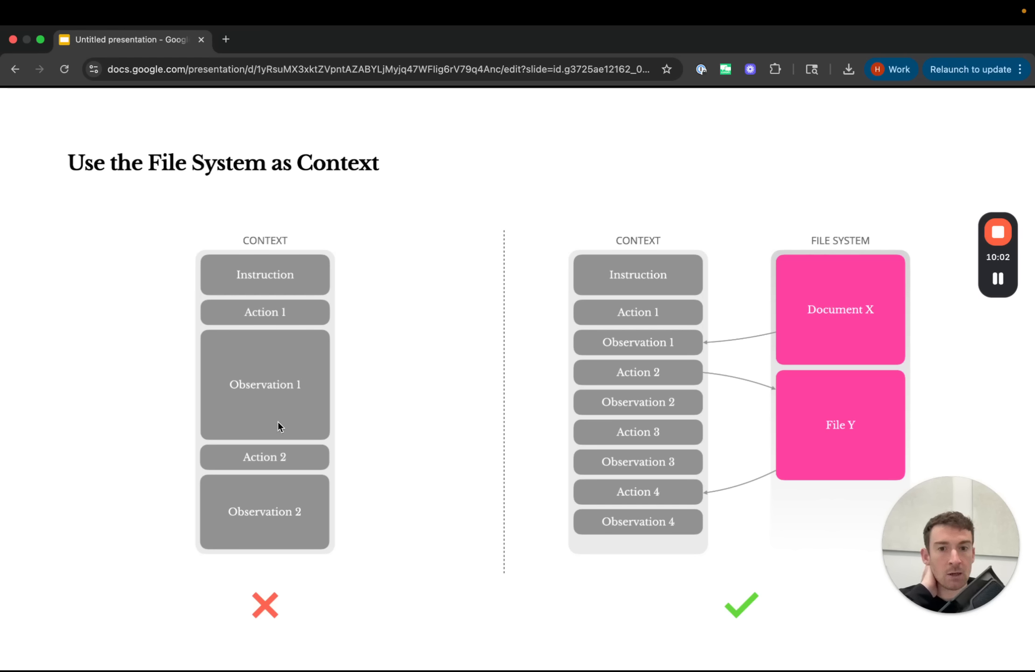
{"action": "mouse_move", "coordinate": [675, 348]}
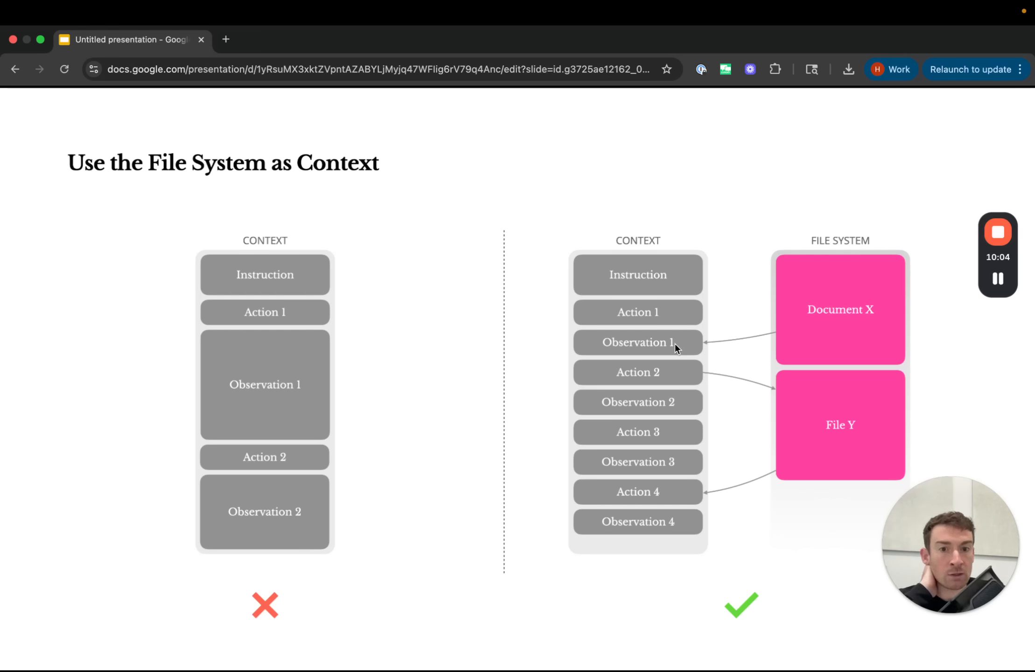
{"action": "mouse_move", "coordinate": [843, 310]}
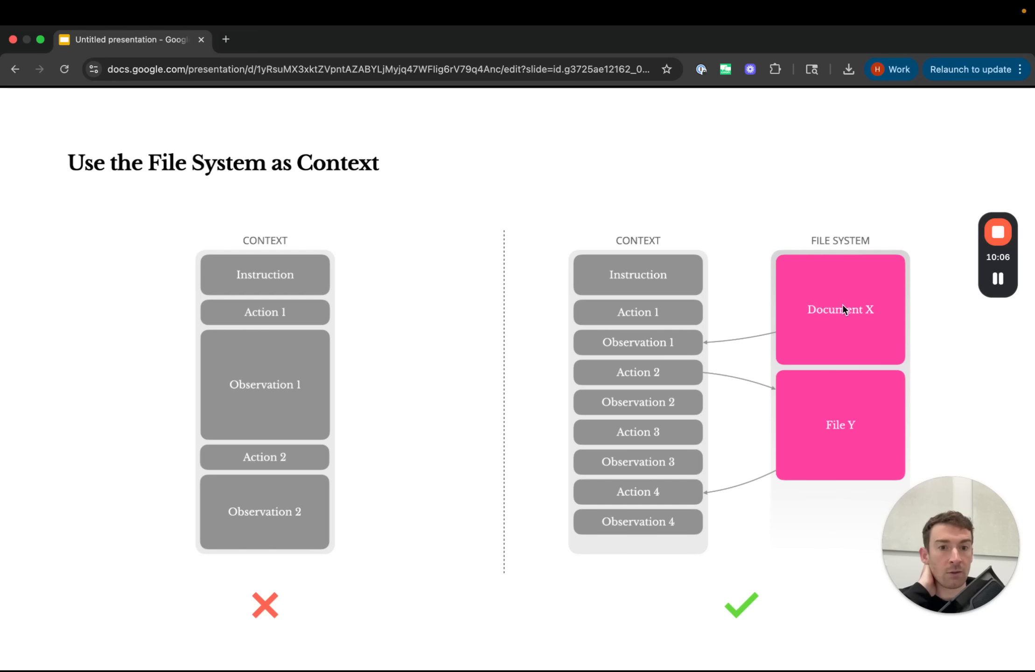
{"action": "mouse_move", "coordinate": [814, 425]}
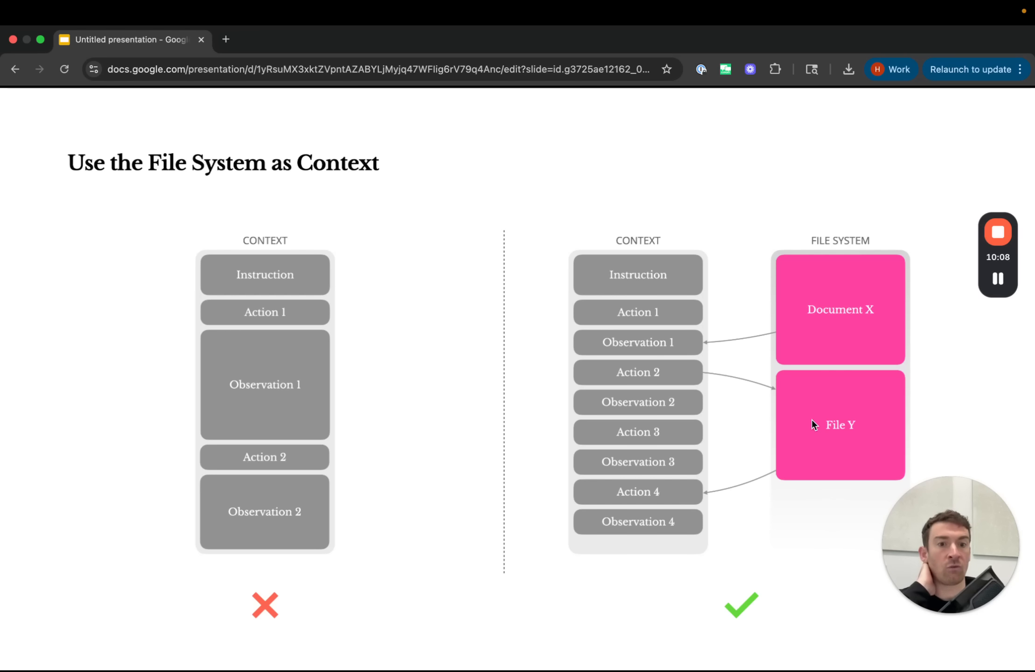
{"action": "mouse_move", "coordinate": [713, 406]}
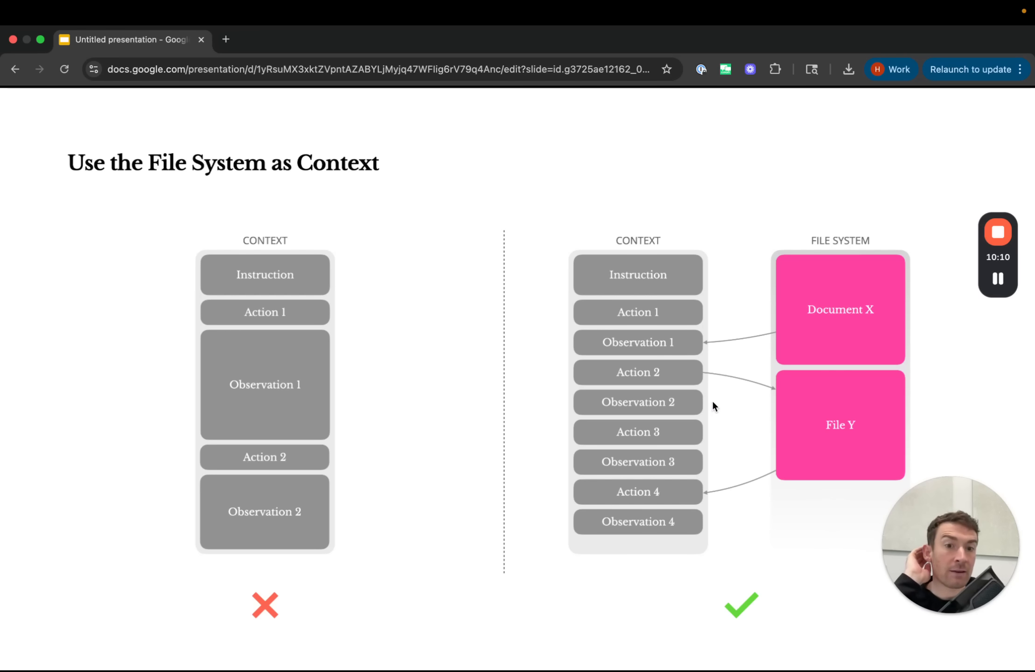
{"action": "mouse_move", "coordinate": [698, 494]}
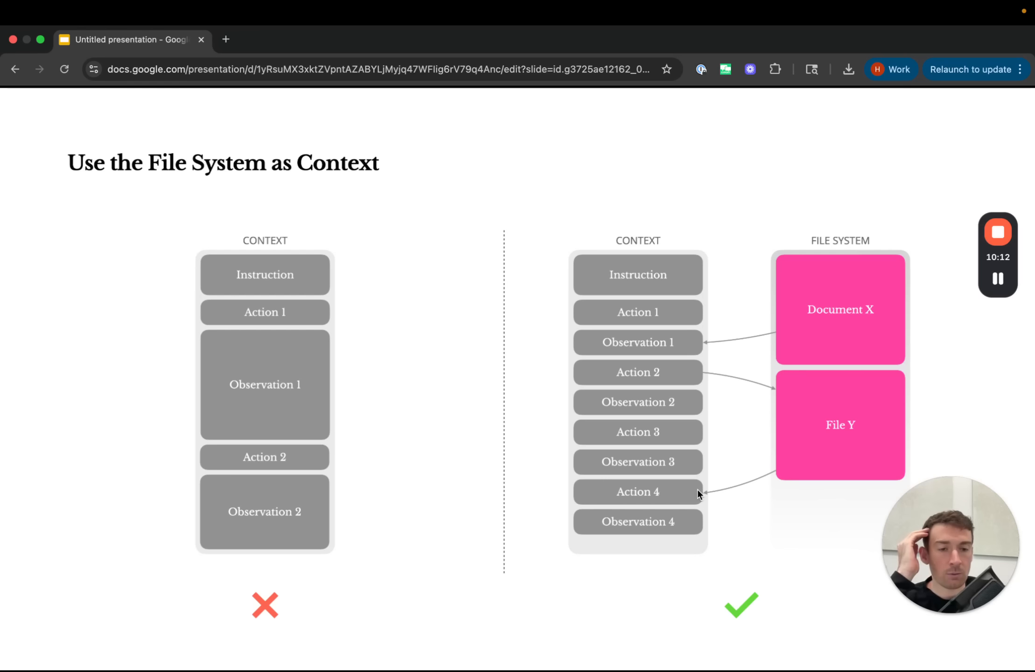
{"action": "mouse_move", "coordinate": [762, 392]}
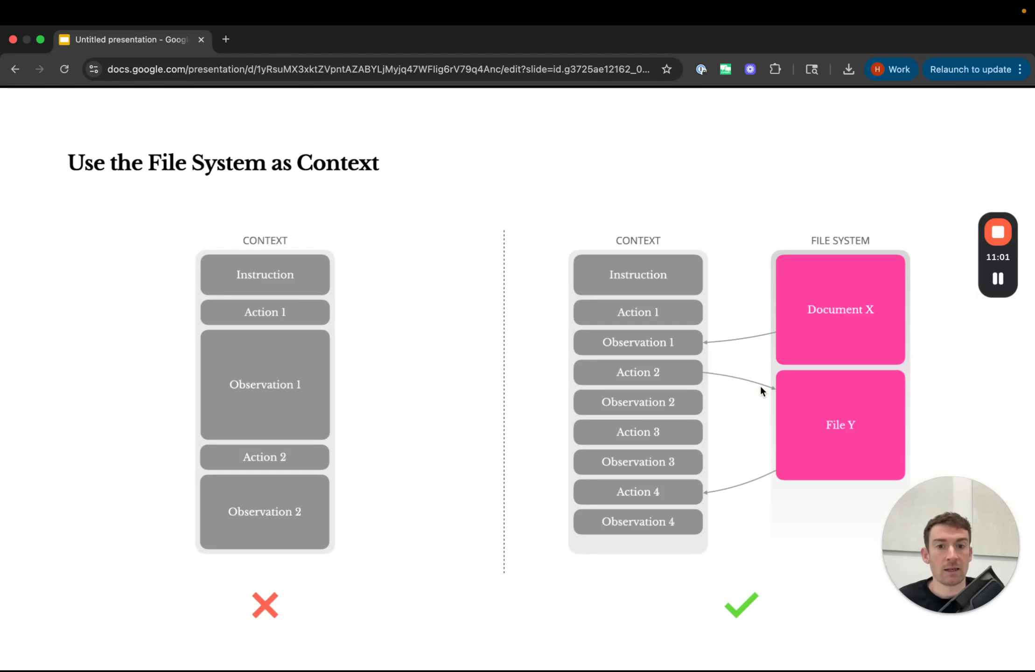
{"action": "mouse_move", "coordinate": [625, 429]}
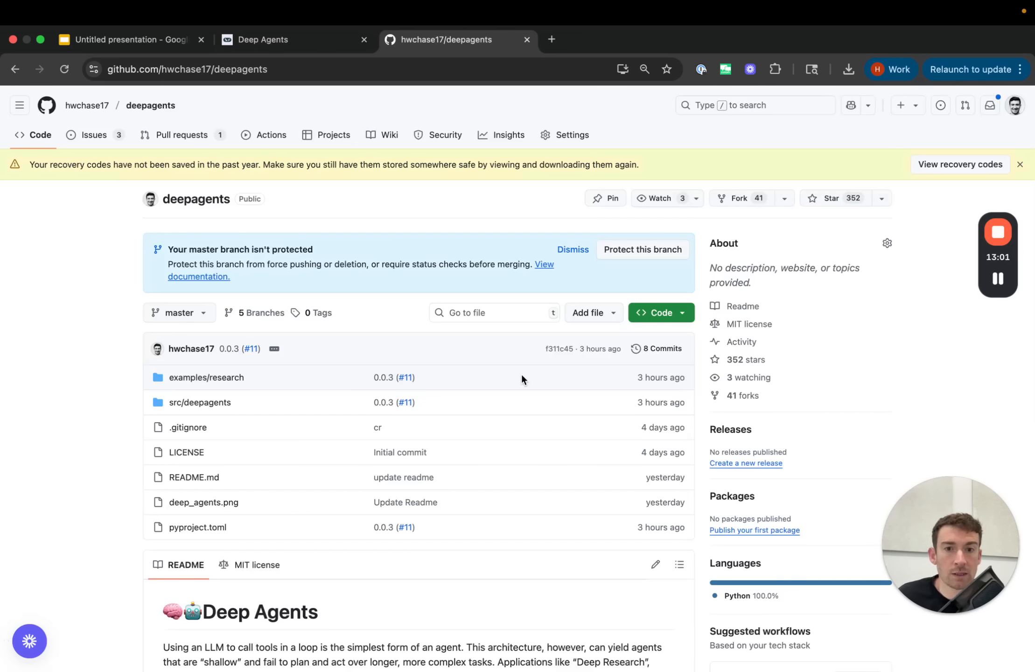
Scroll the deepagents README down to the research agent example code.
{"action": "scroll", "scroll_direction": "down", "scroll_amount": 3}
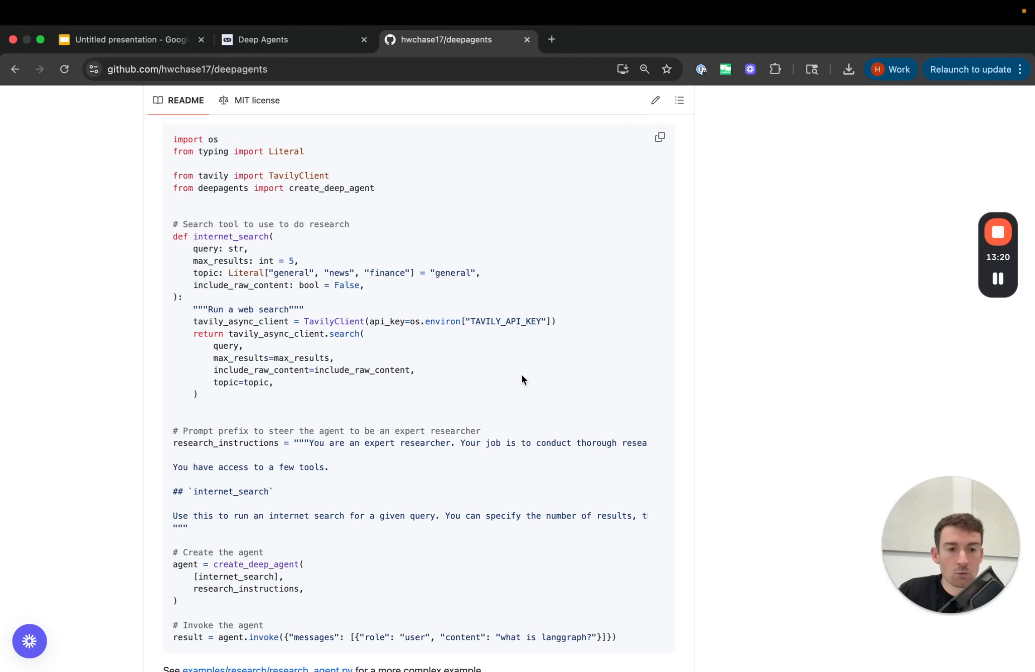
{"action": "mouse_move", "coordinate": [351, 487]}
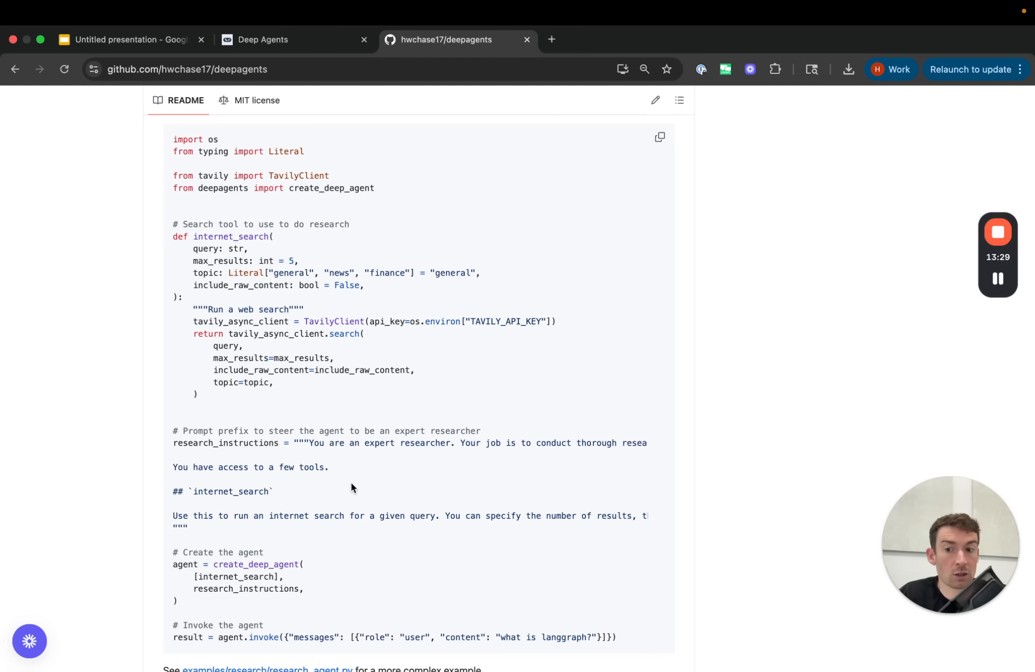
{"action": "mouse_move", "coordinate": [323, 388]}
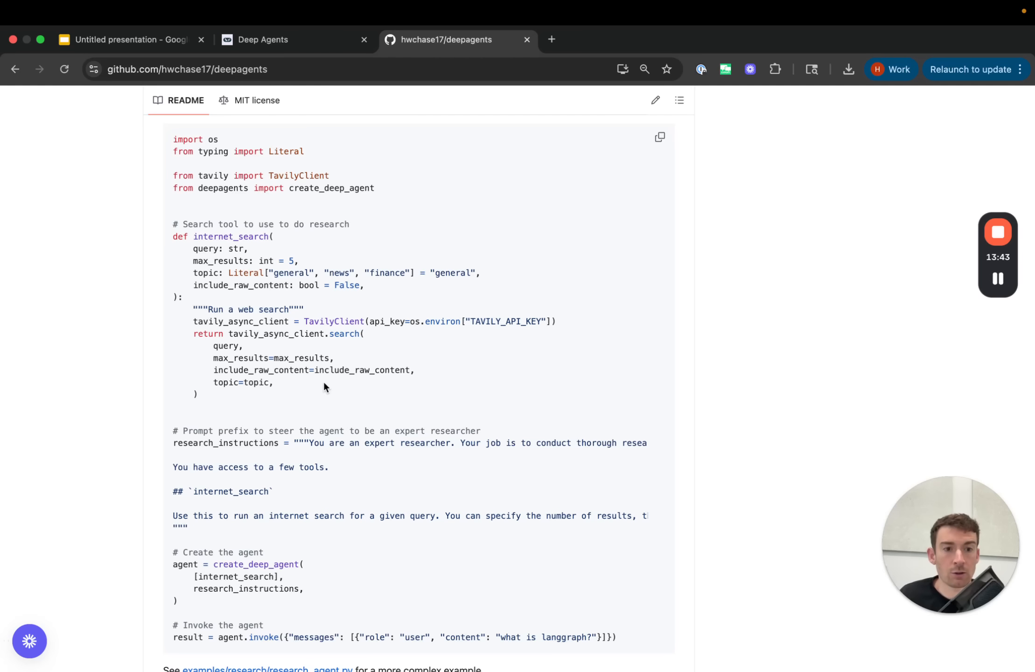
{"action": "mouse_move", "coordinate": [730, 317]}
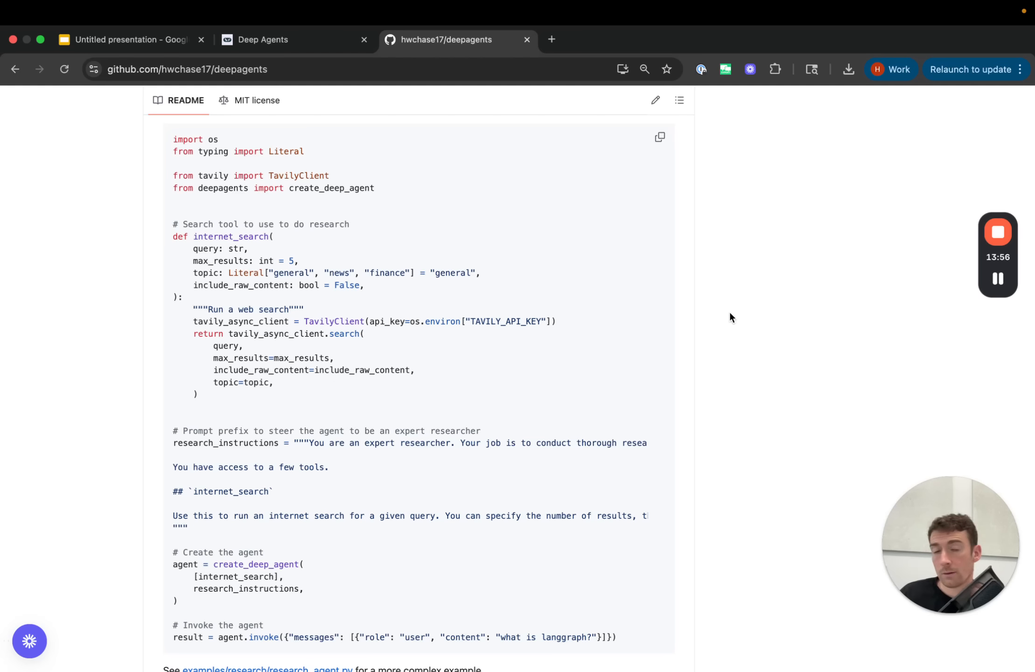